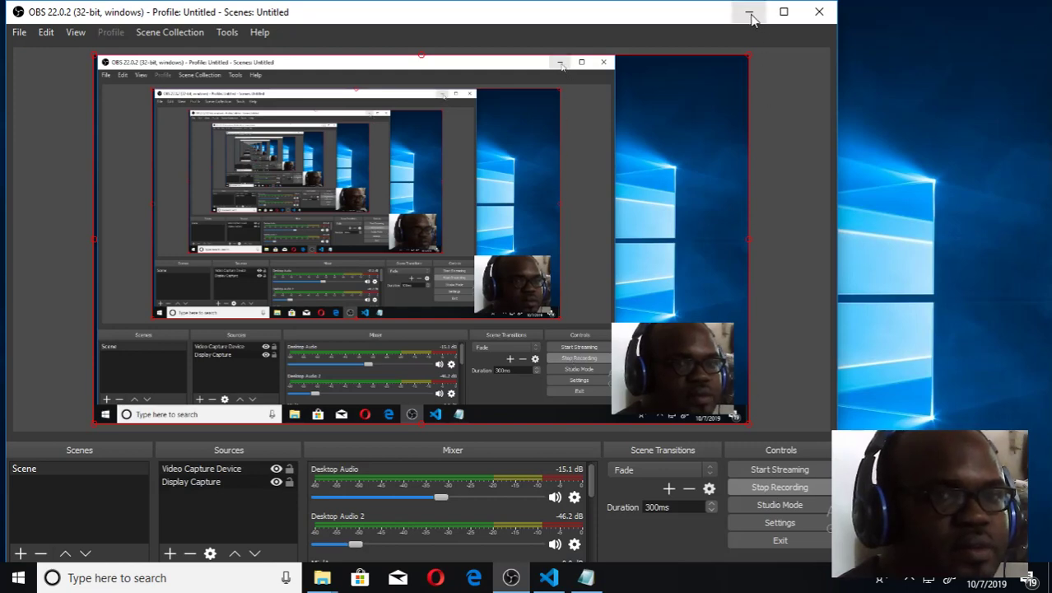
Step: Minimize OBS Studio to reveal the Visual Studio Code project with backend and frontend folders
{"action": "left_click", "coordinate": [748, 15]}
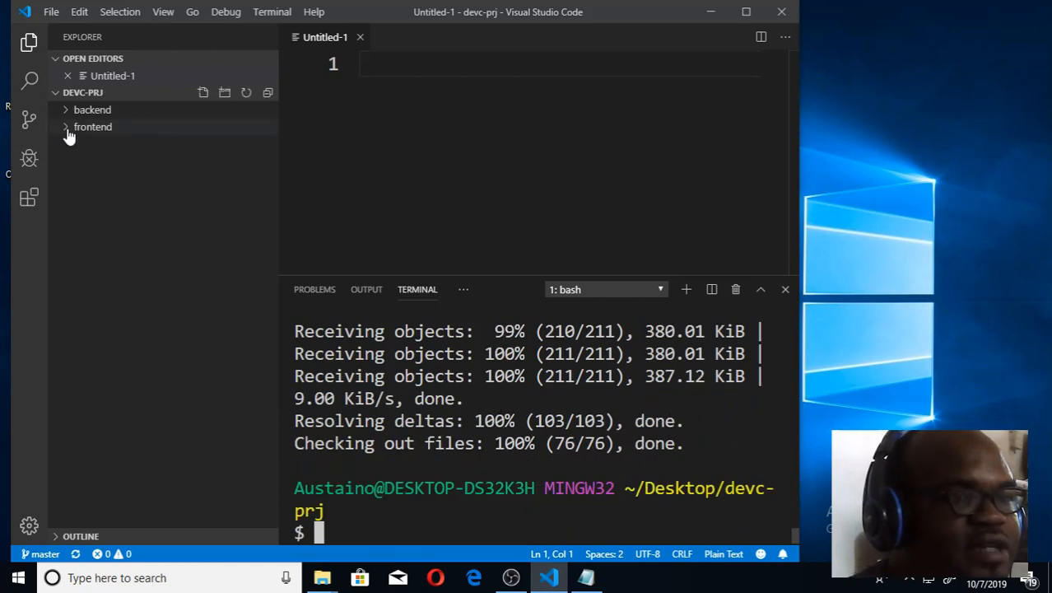
{"action": "left_click", "coordinate": [92, 126]}
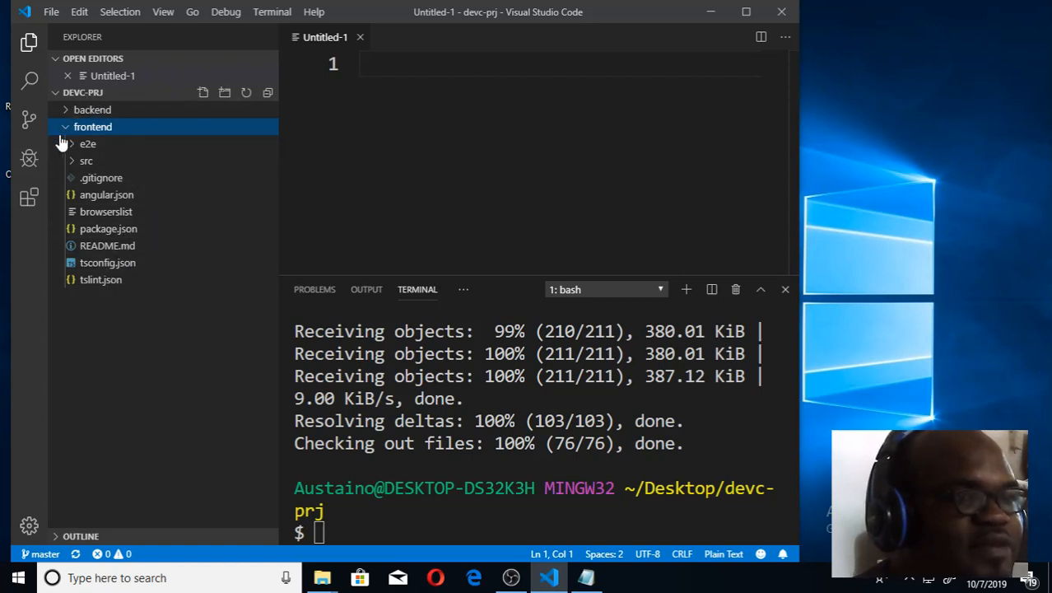
{"action": "left_click", "coordinate": [92, 126]}
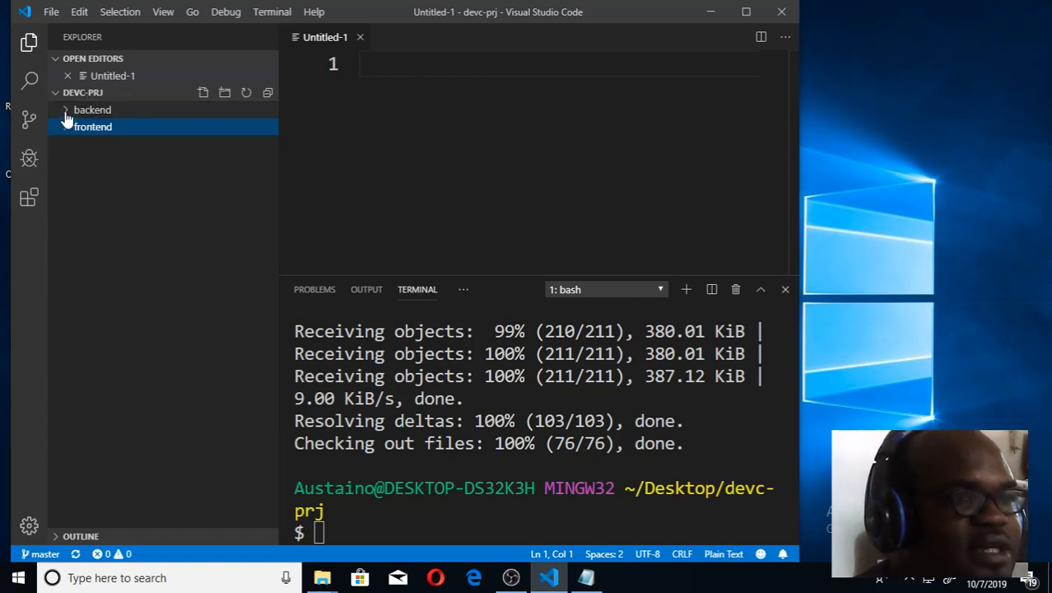
{"action": "left_click", "coordinate": [92, 110]}
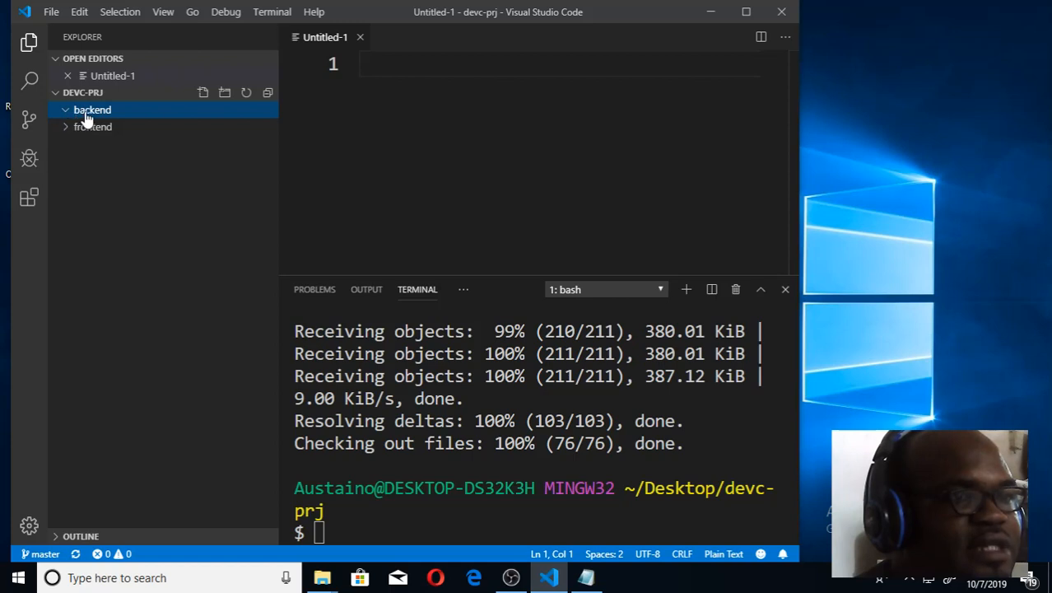
{"action": "left_click", "coordinate": [93, 125]}
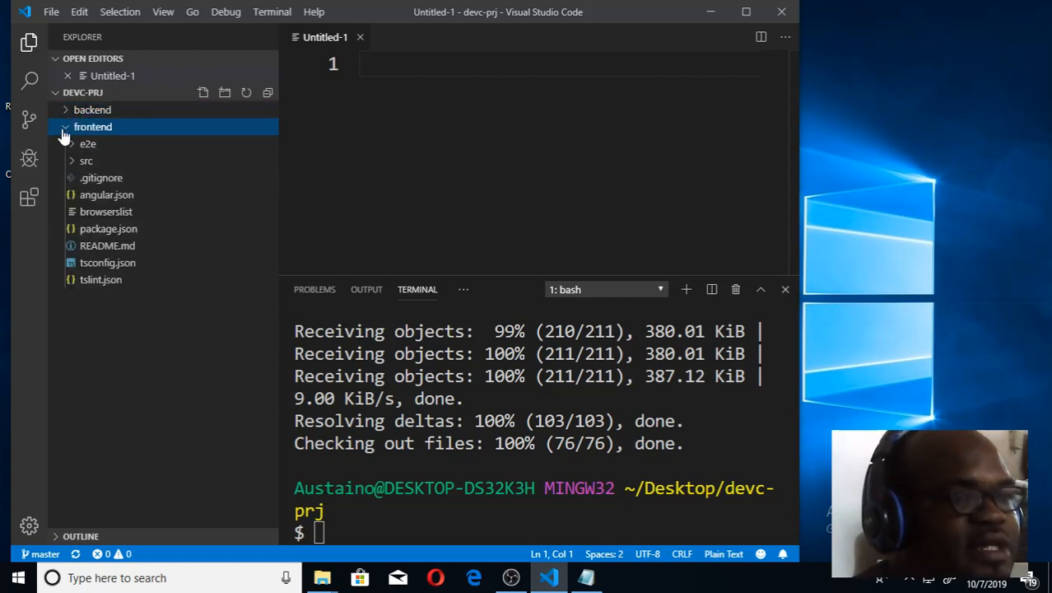
{"action": "left_click", "coordinate": [93, 126]}
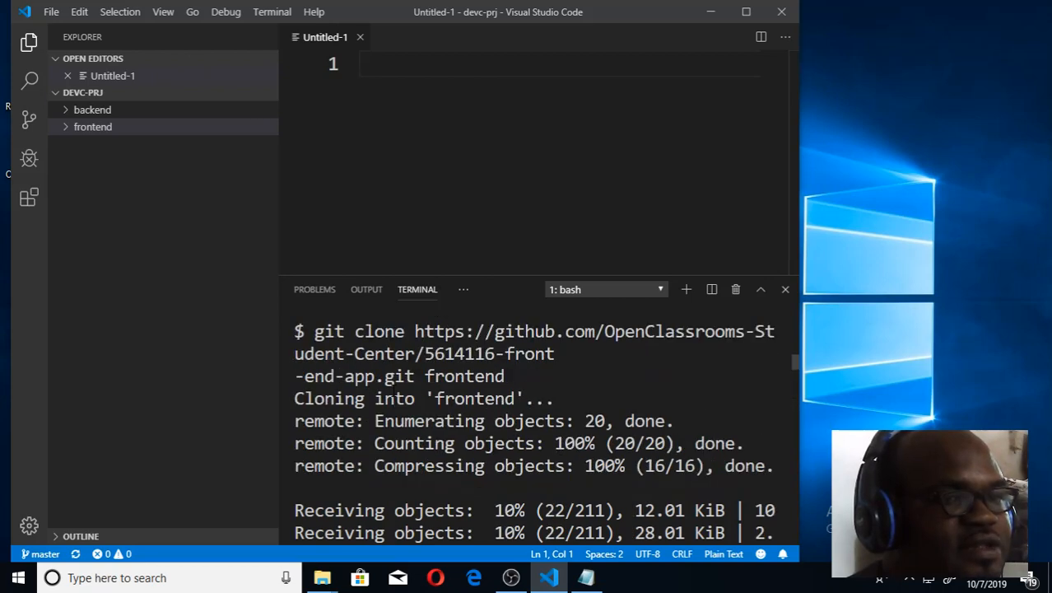
{"action": "scroll", "scroll_direction": "down", "scroll_amount": 3}
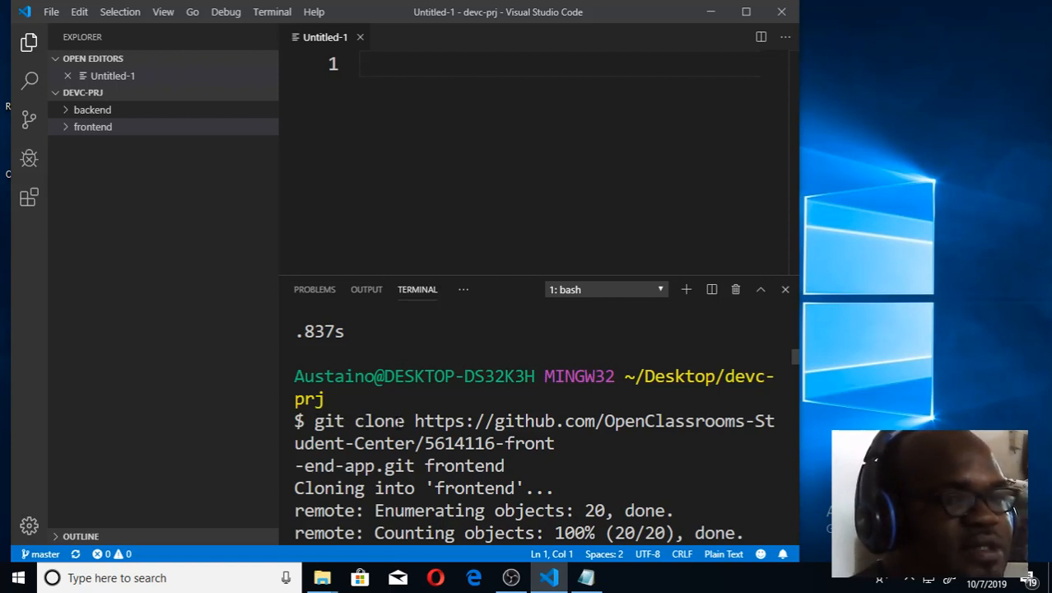
{"action": "mouse_move", "coordinate": [514, 453]}
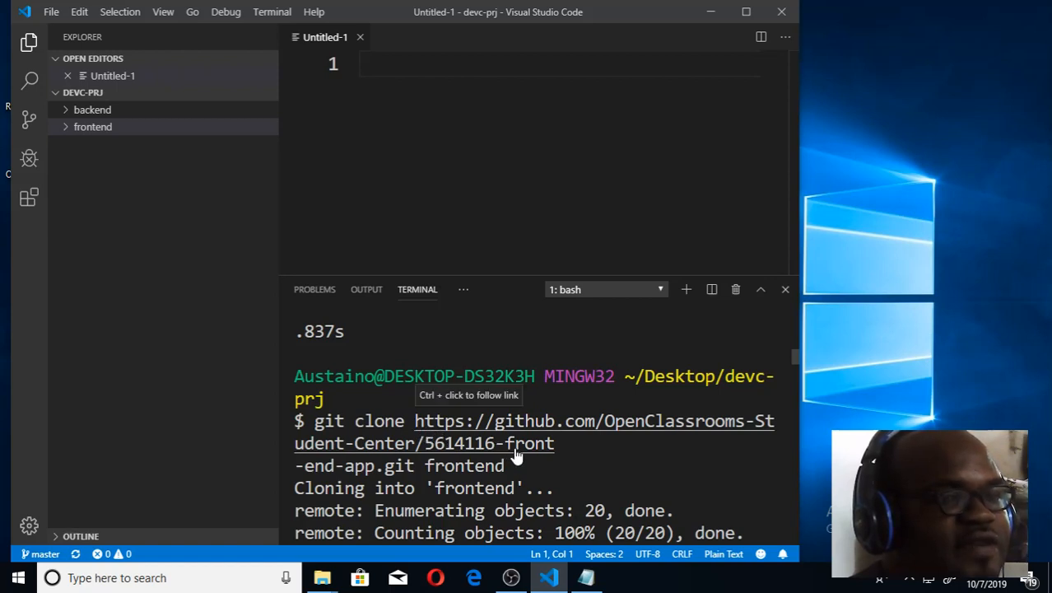
{"action": "mouse_move", "coordinate": [527, 423]}
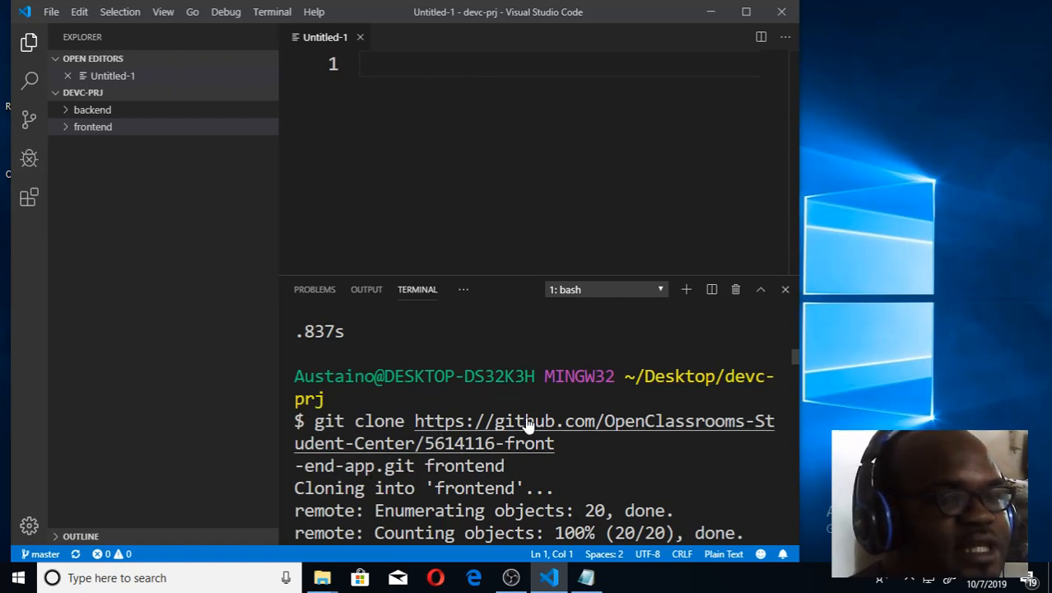
{"action": "mouse_move", "coordinate": [531, 428]}
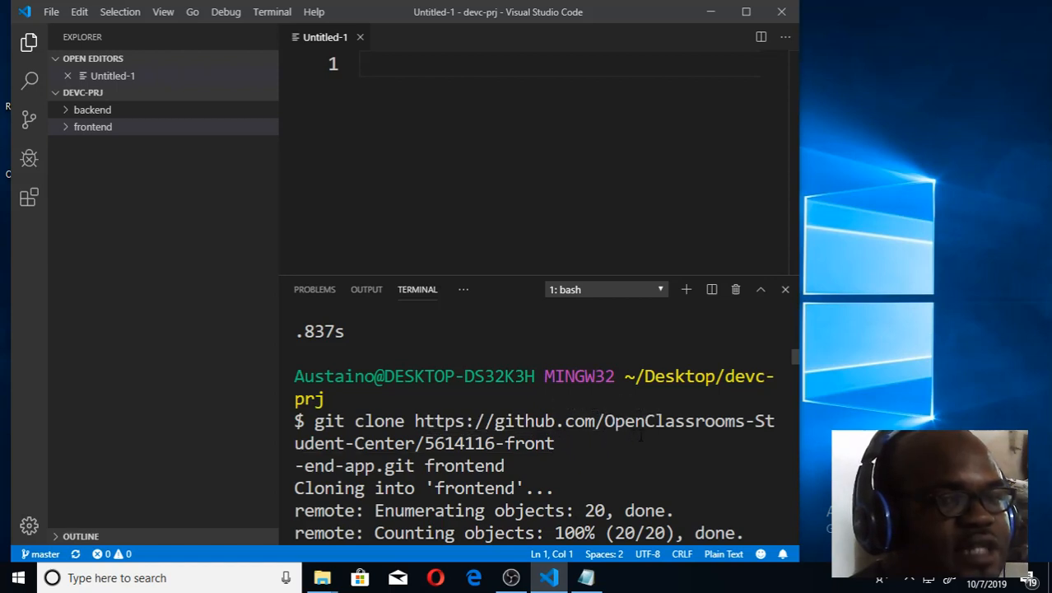
{"action": "mouse_move", "coordinate": [422, 443]}
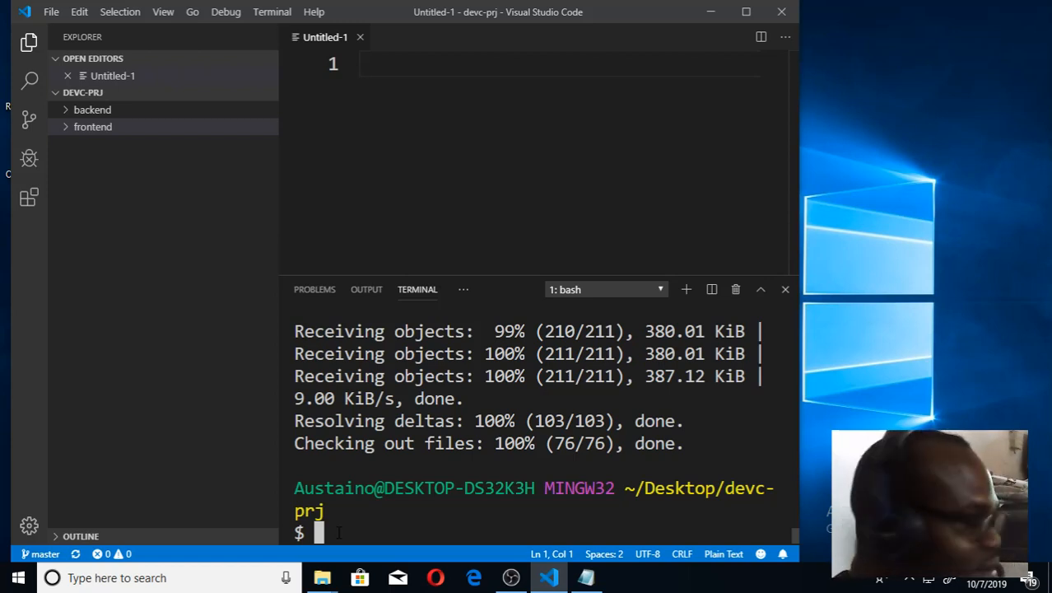
Step: Run cd frontend in the terminal and expand the frontend folder in the Explorer
{"action": "type", "text": "c"}
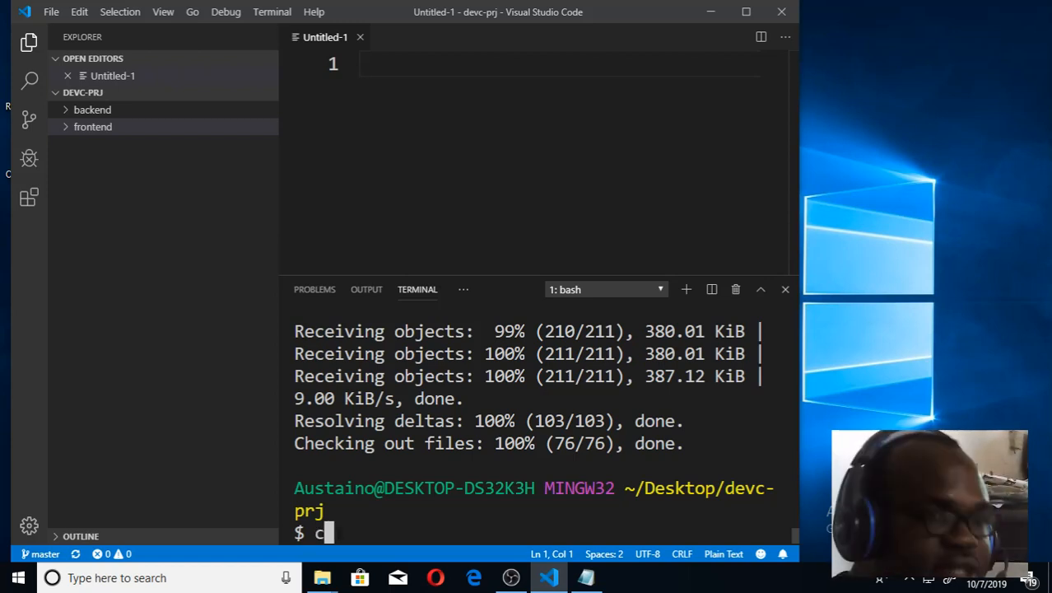
{"action": "type", "text": "d"}
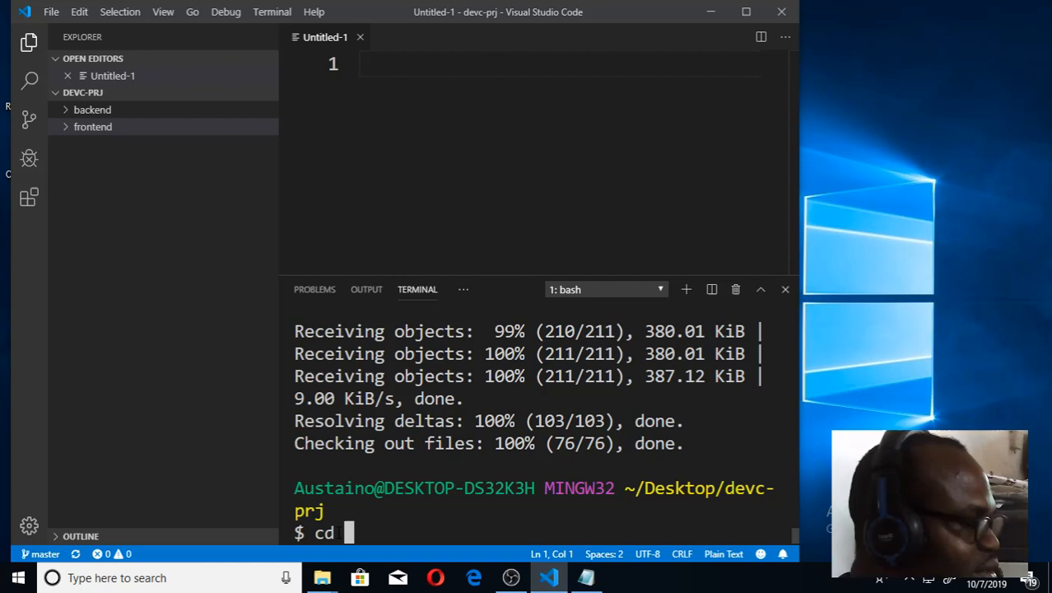
{"action": "type", "text": "fro"}
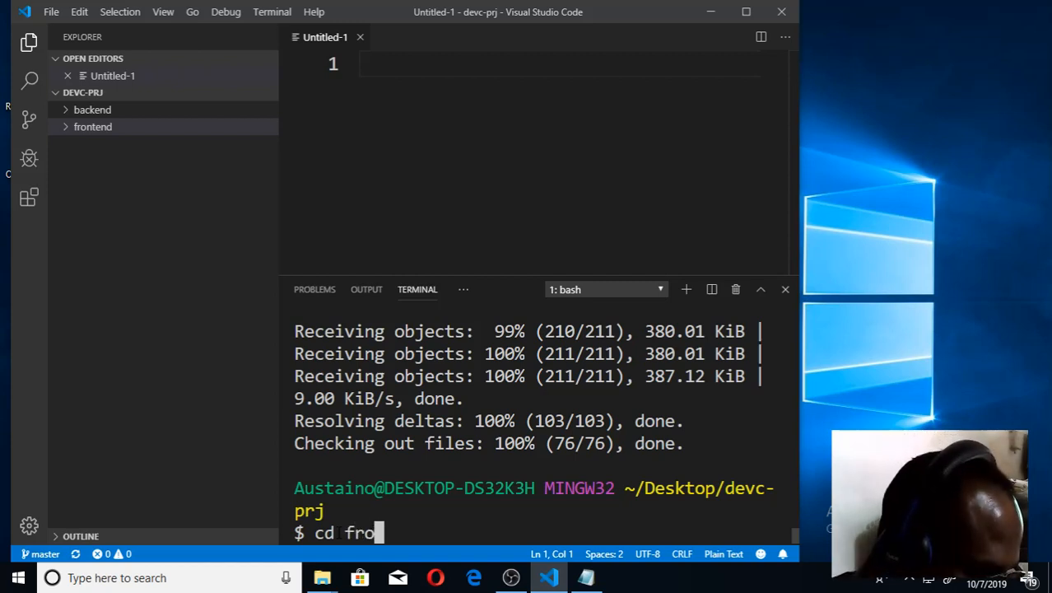
{"action": "type", "text": "ntend"}
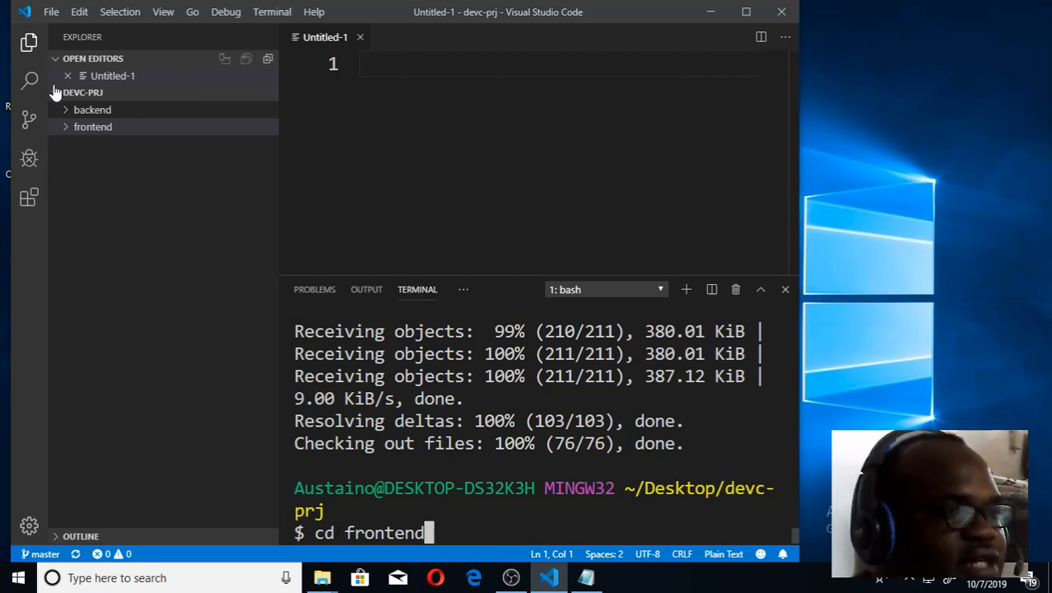
{"action": "mouse_move", "coordinate": [92, 126]}
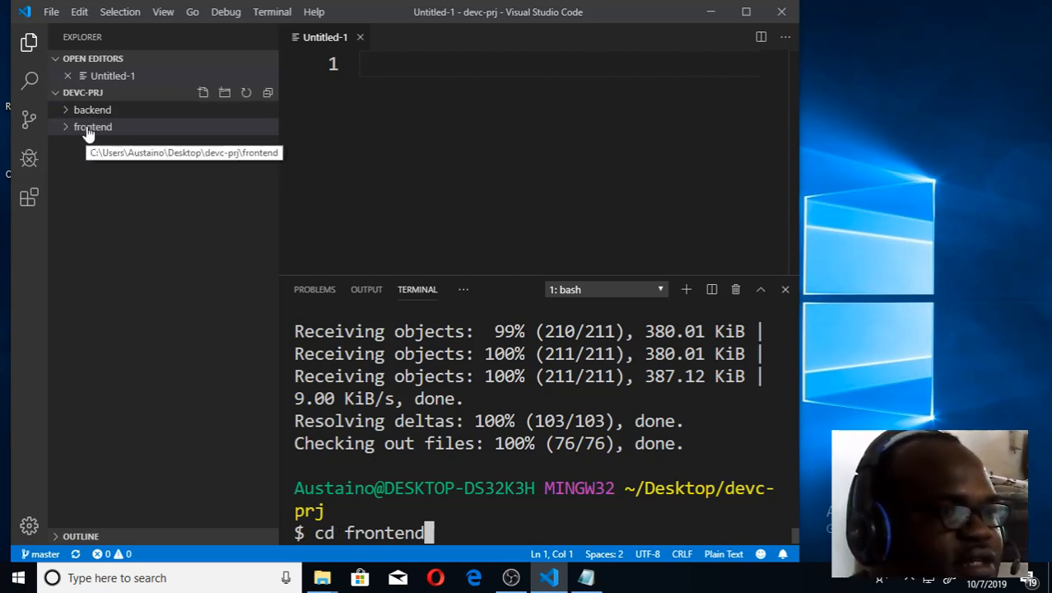
{"action": "mouse_move", "coordinate": [83, 92]}
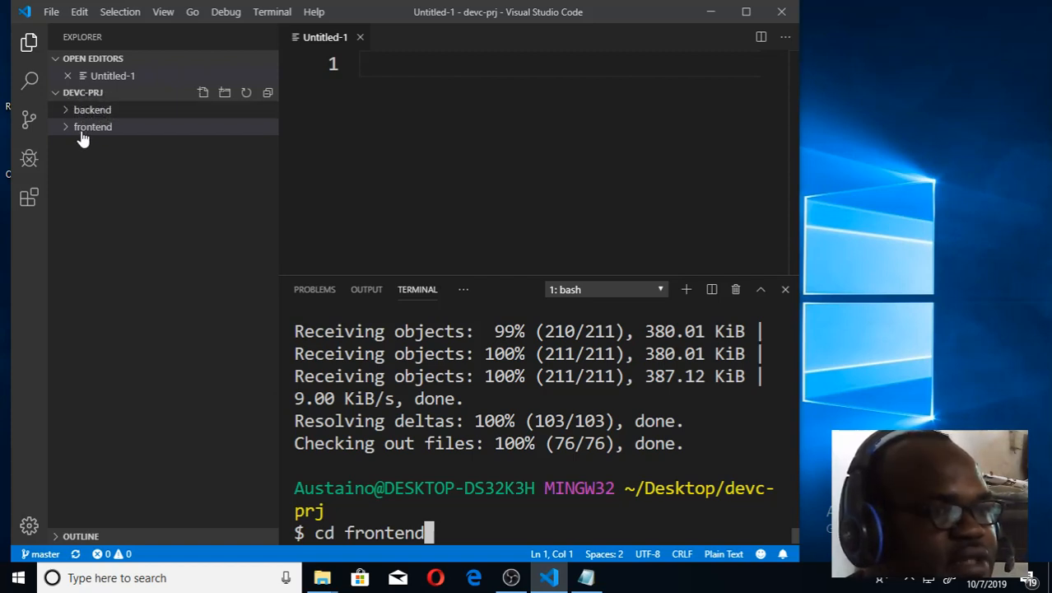
{"action": "mouse_move", "coordinate": [144, 165]}
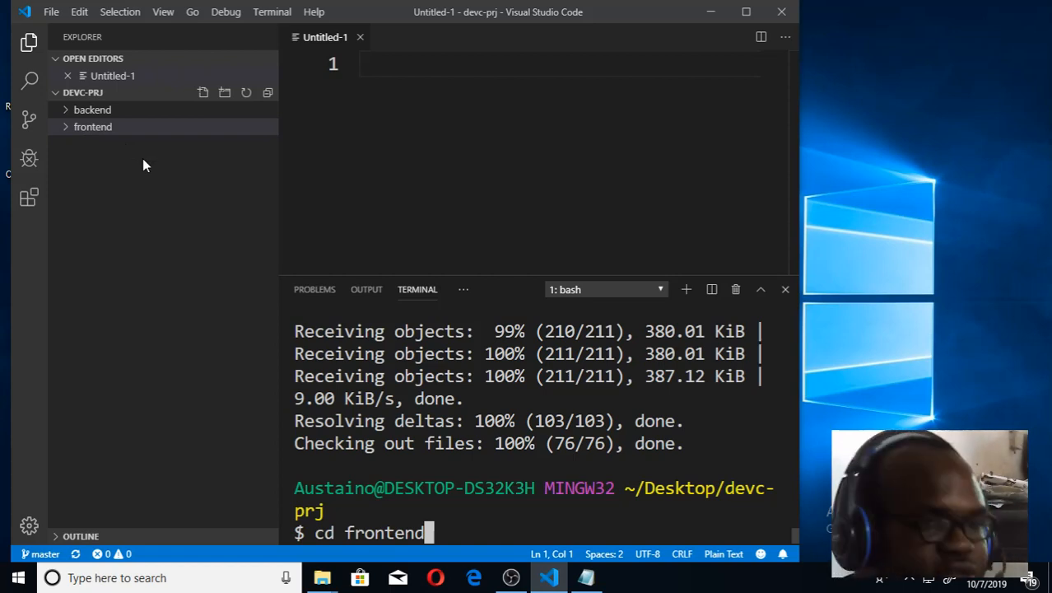
{"action": "key", "text": "Return"}
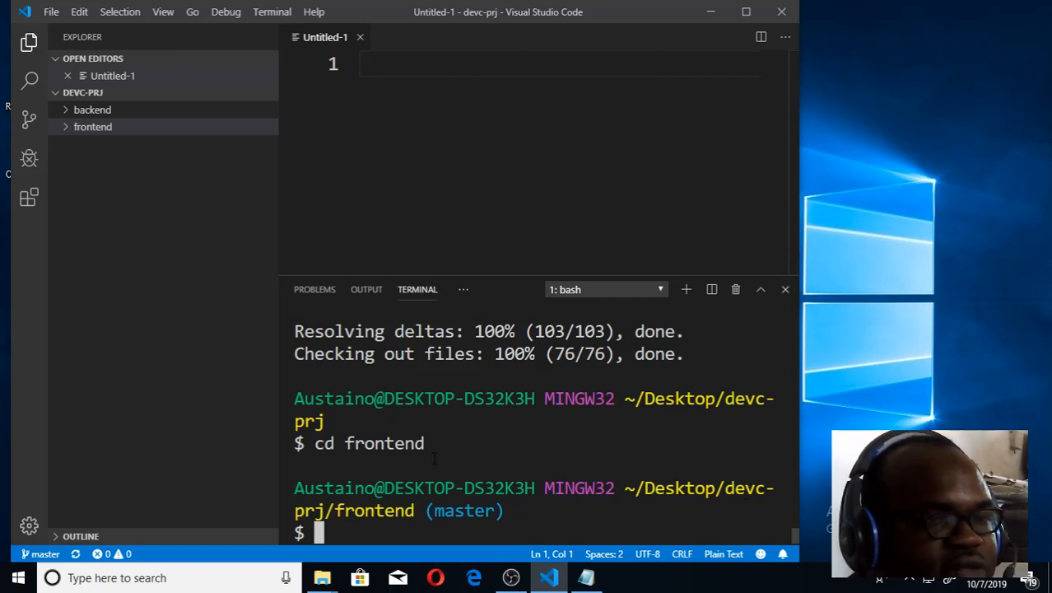
{"action": "mouse_move", "coordinate": [239, 310]}
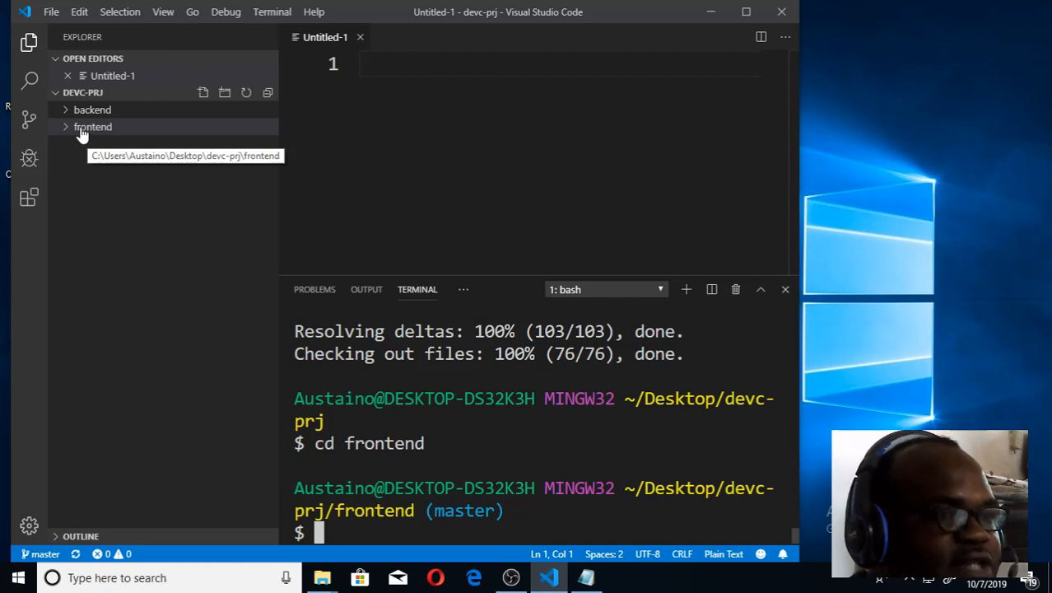
{"action": "left_click", "coordinate": [93, 126]}
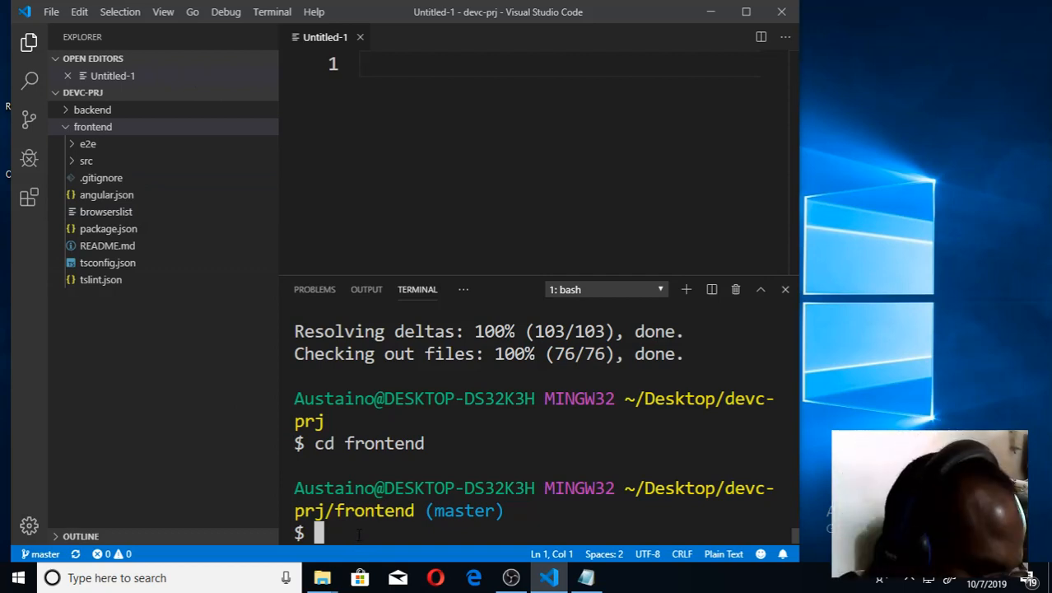
{"action": "type", "text": "i"}
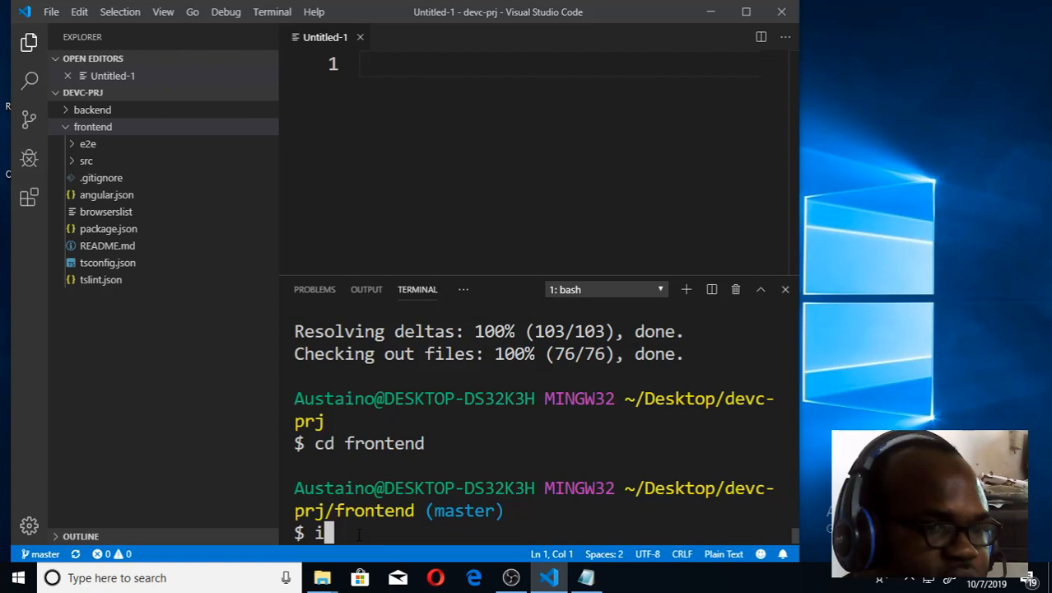
Step: Run npm install in the frontend folder's terminal
{"action": "type", "text": "npm"}
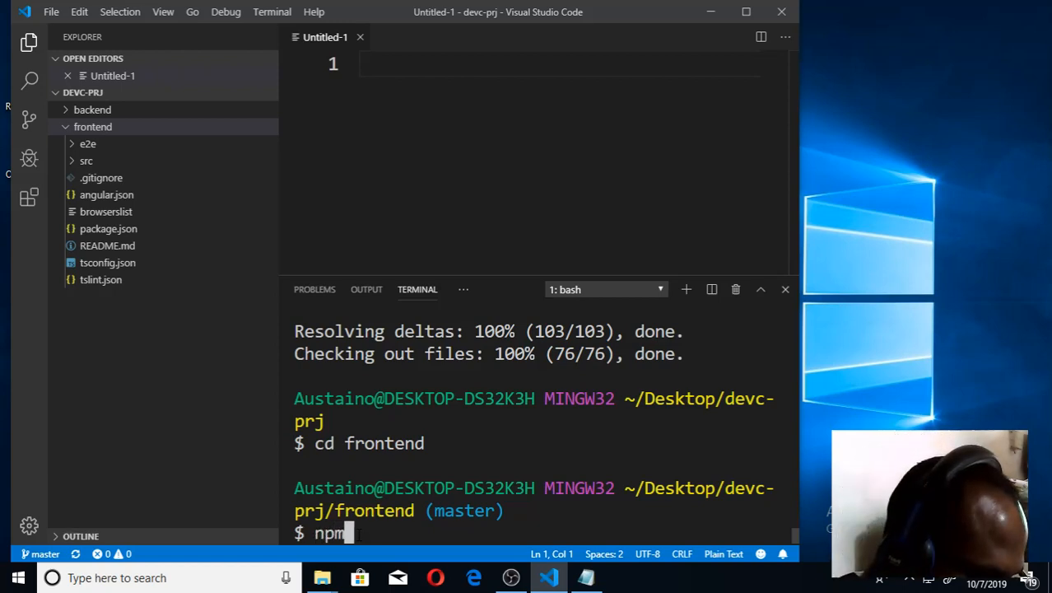
{"action": "type", "text": "install"}
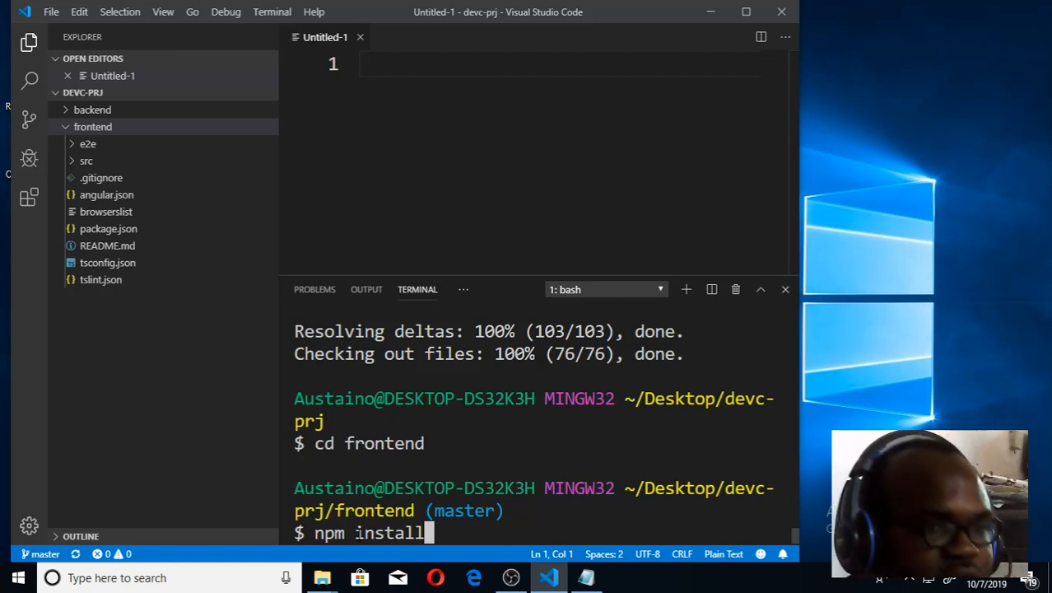
{"action": "key", "text": "Return"}
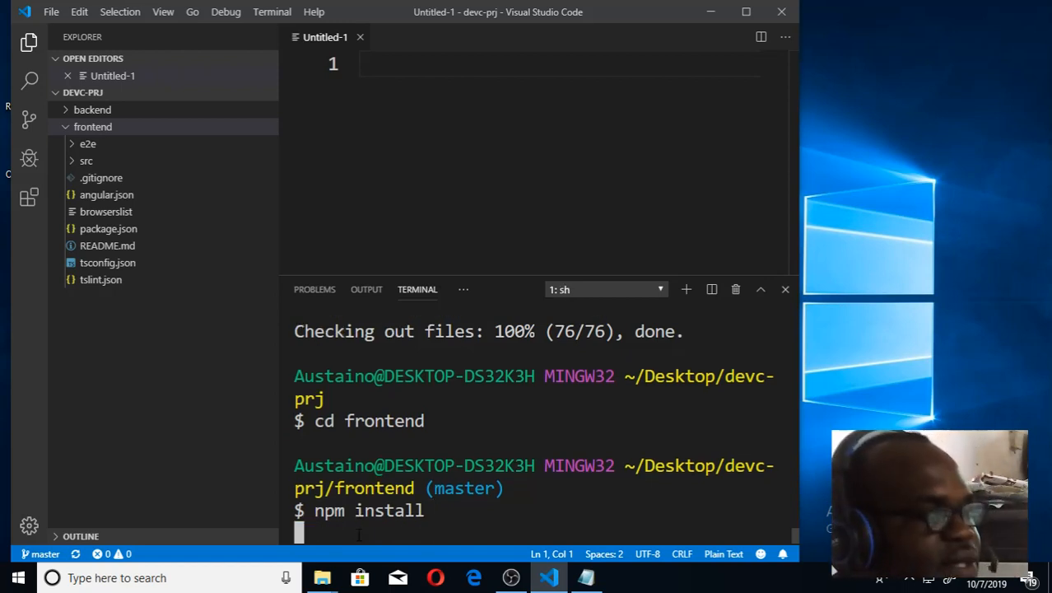